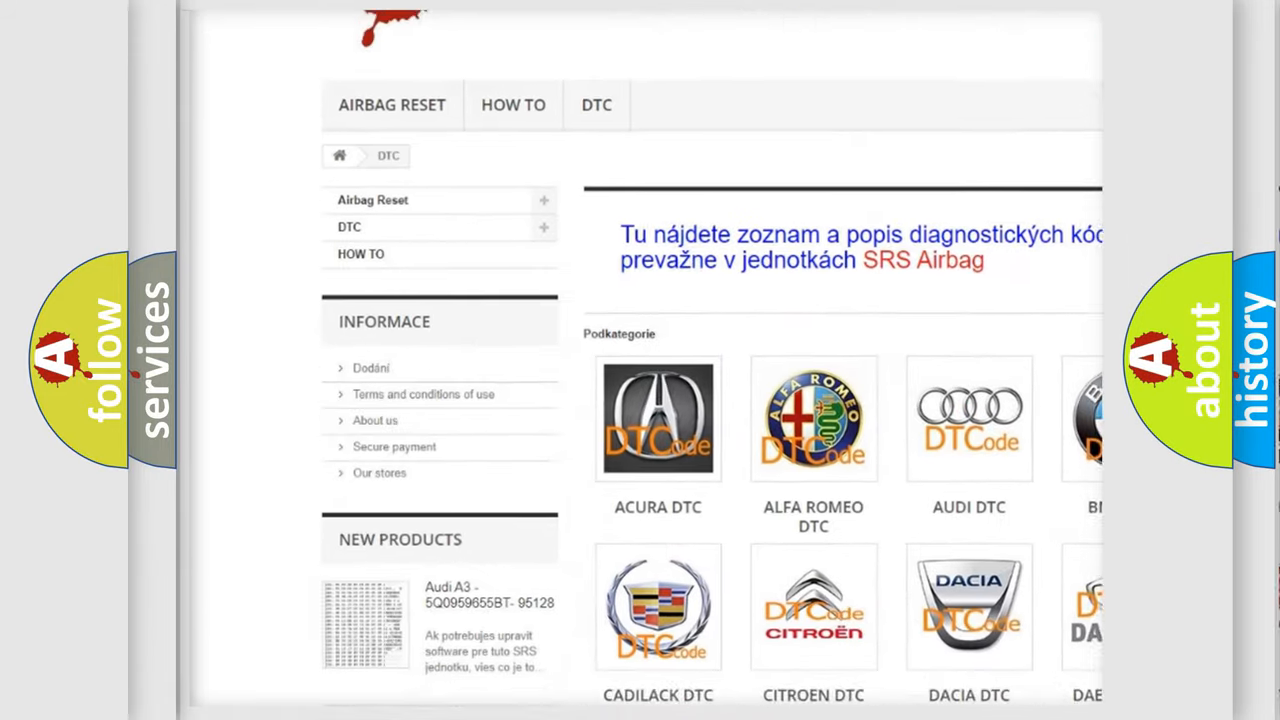
Step: Open the BUICK DTC tile from the car-brand subcategories to show Buick's diagnostic codes
scroll(down, 3)
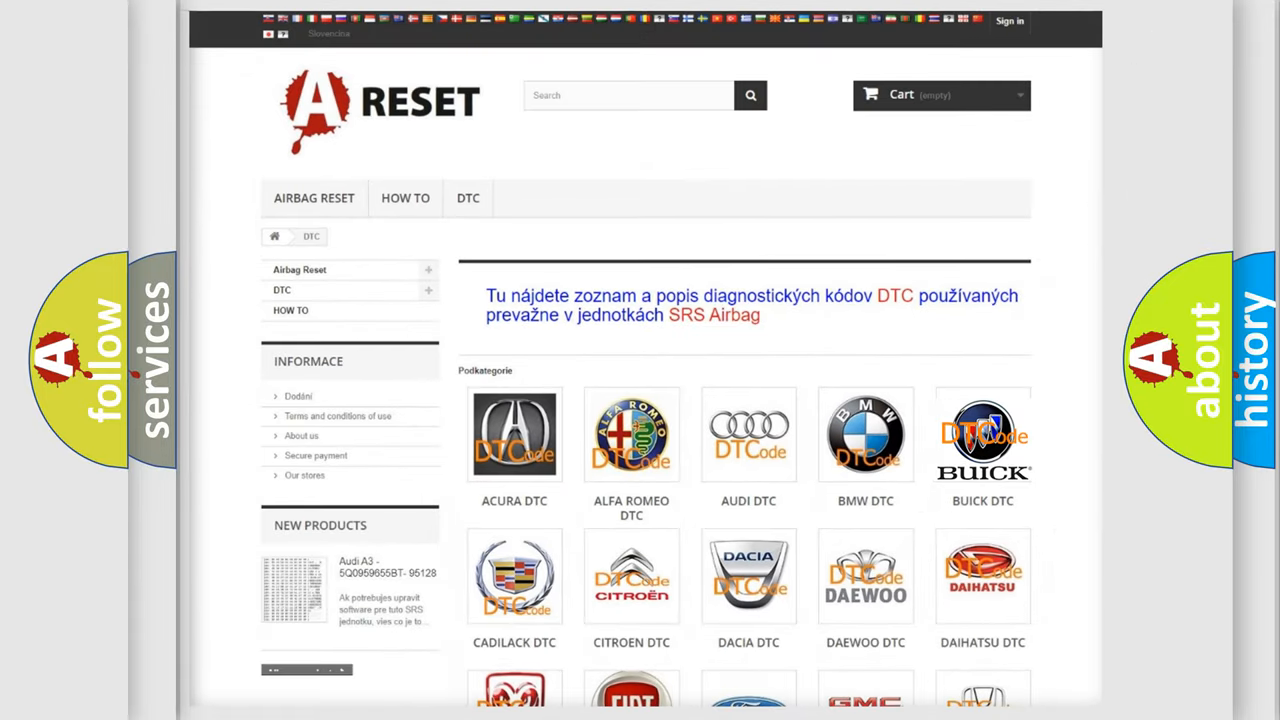
click(514, 434)
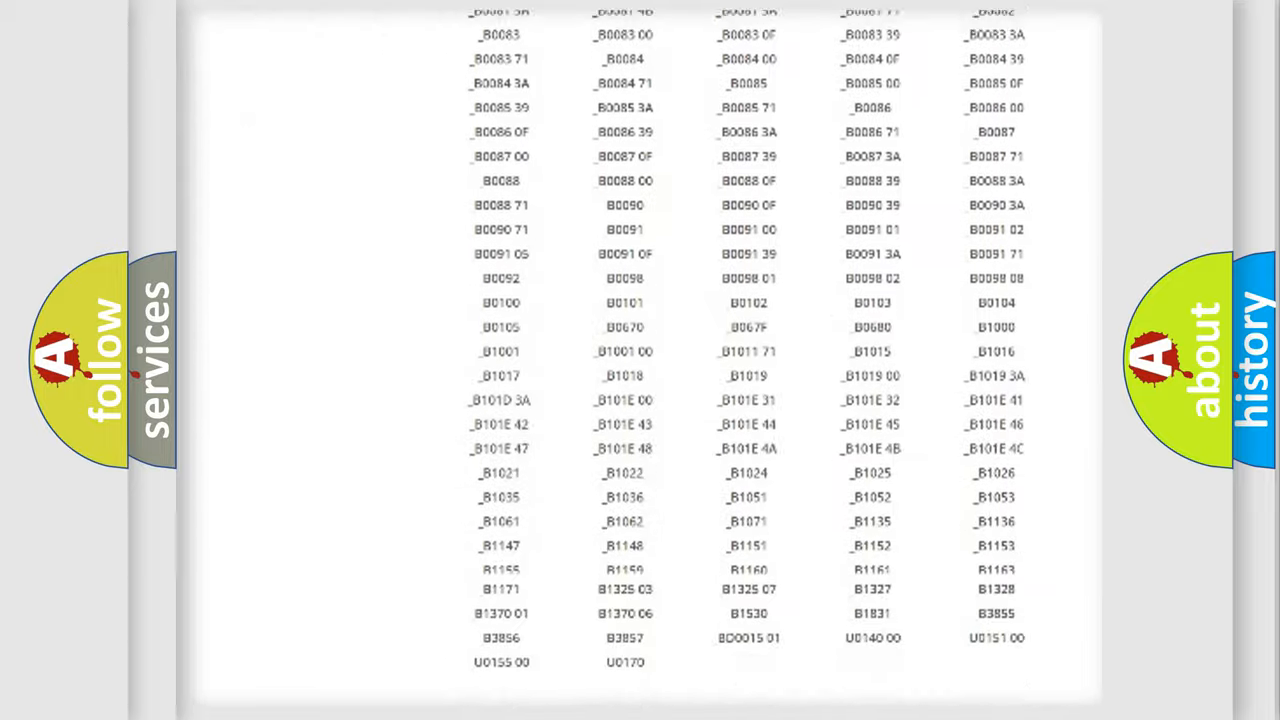
scroll(up, 3)
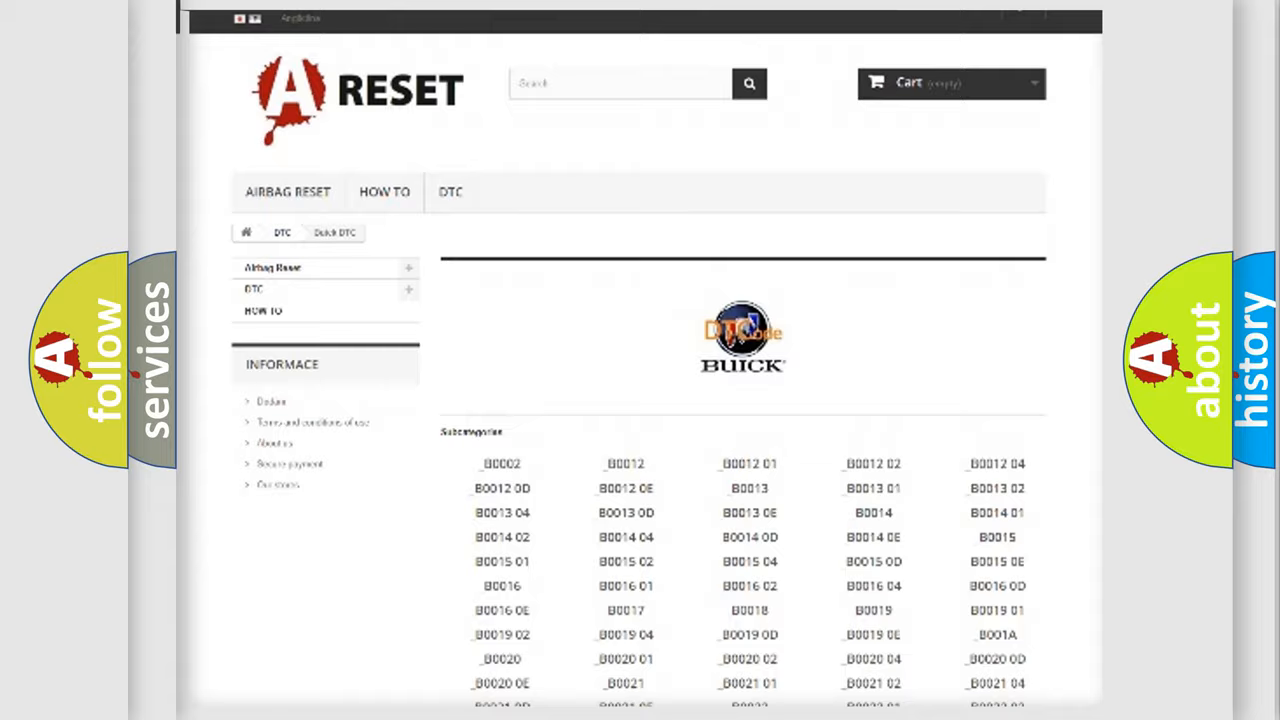